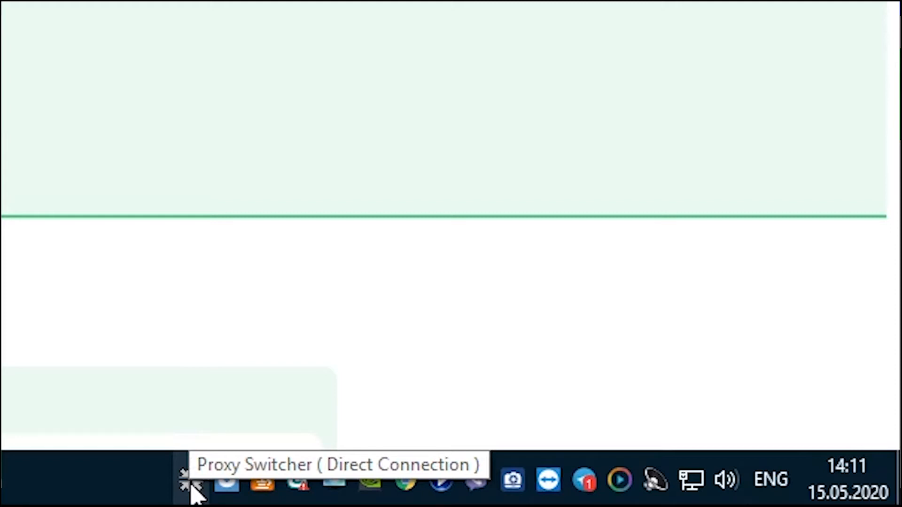
# Step: Launch Proxy Switcher from its tray icon so the Proxy List Wizard welcome page appears
pyautogui.click(193, 479)
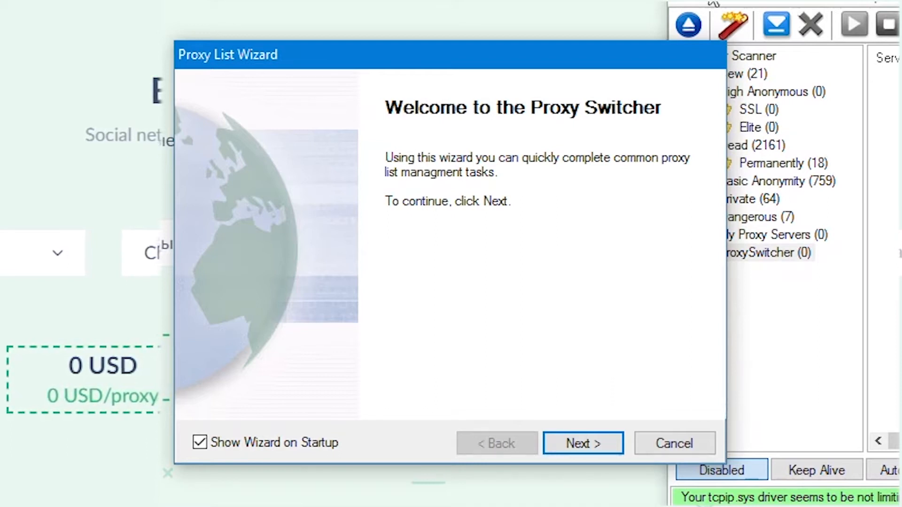
pyautogui.moveTo(356, 196)
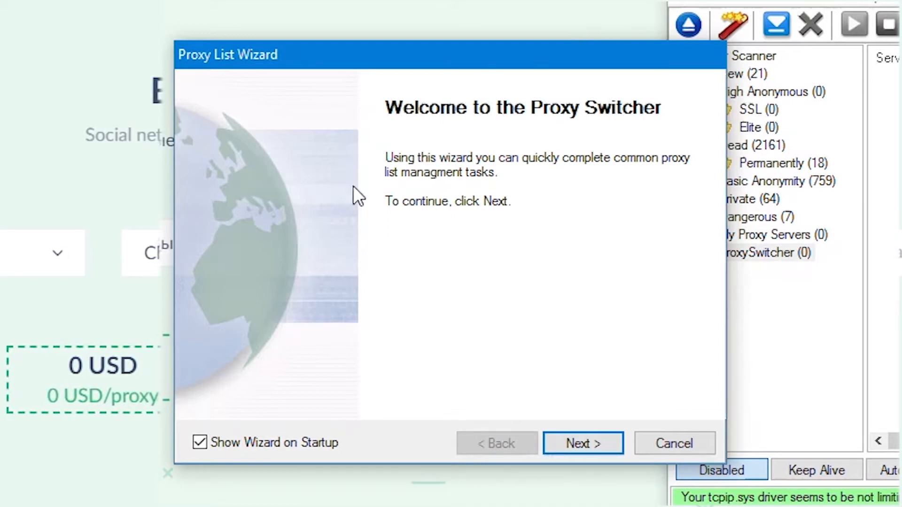
pyautogui.moveTo(366, 243)
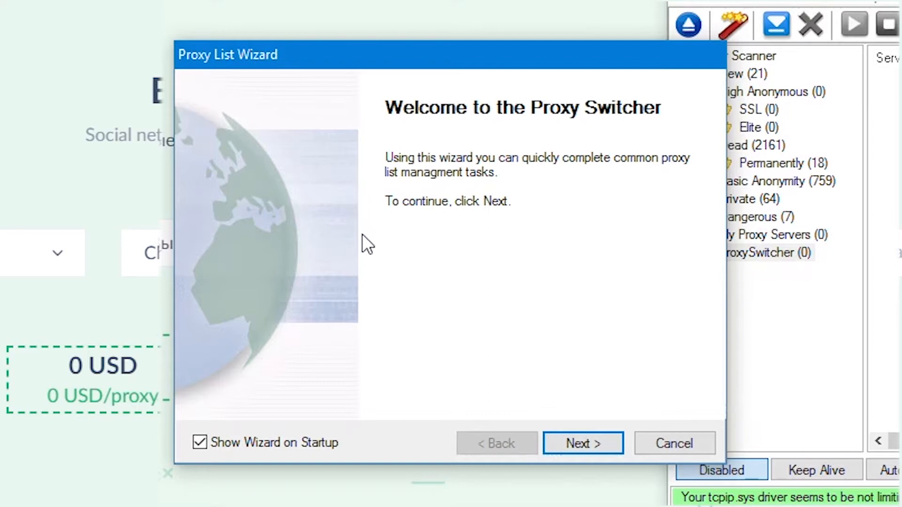
pyautogui.moveTo(385, 242)
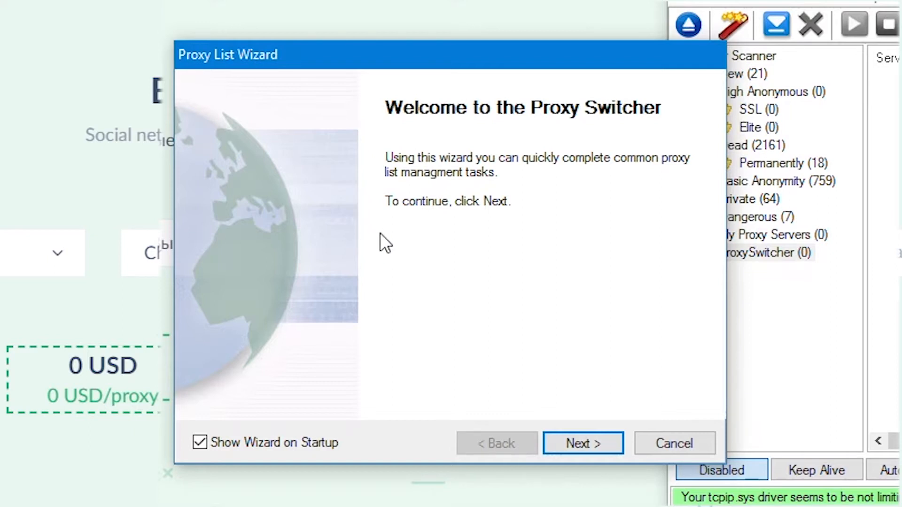
pyautogui.moveTo(426, 210)
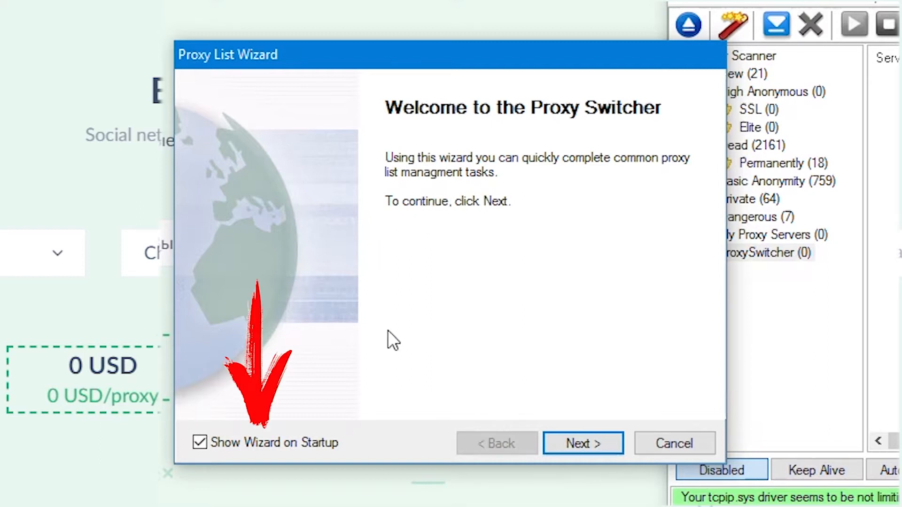
pyautogui.moveTo(226, 448)
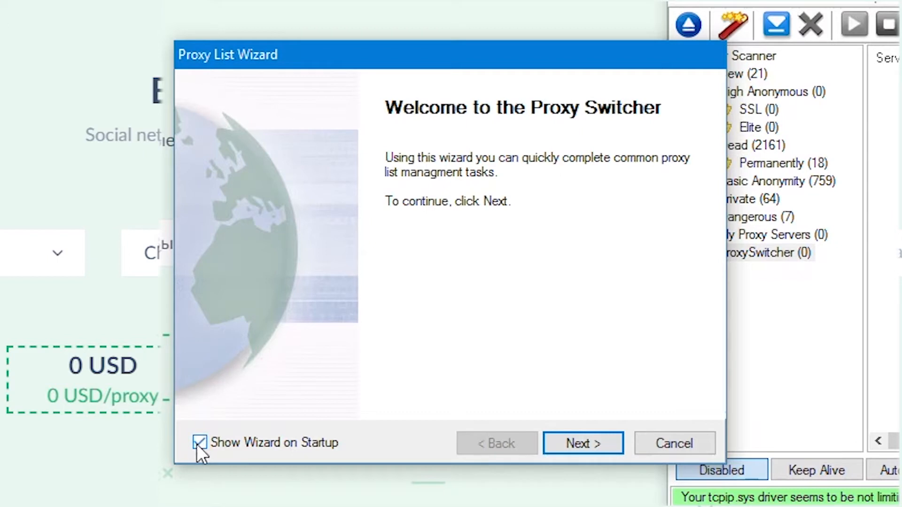
# Step: Untick Show Wizard on Startup and advance to Common Tasks with the rescan option kept
pyautogui.click(199, 443)
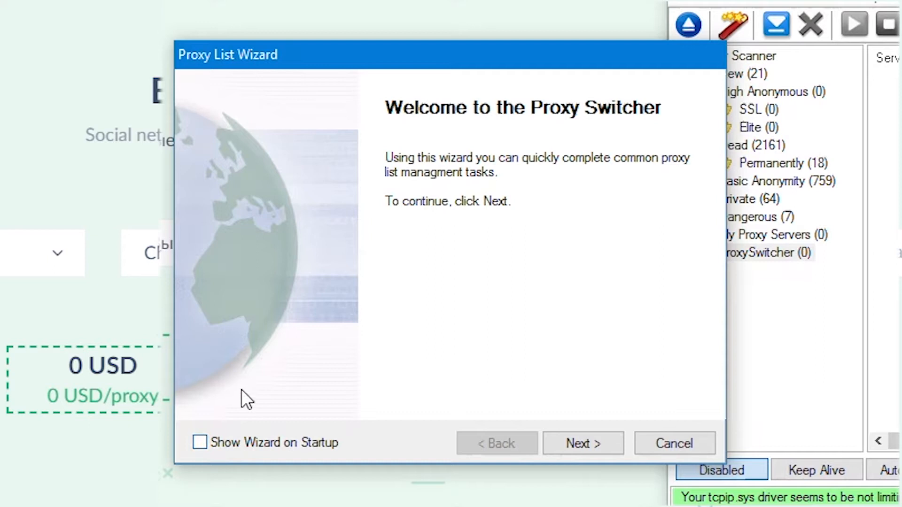
pyautogui.moveTo(392, 343)
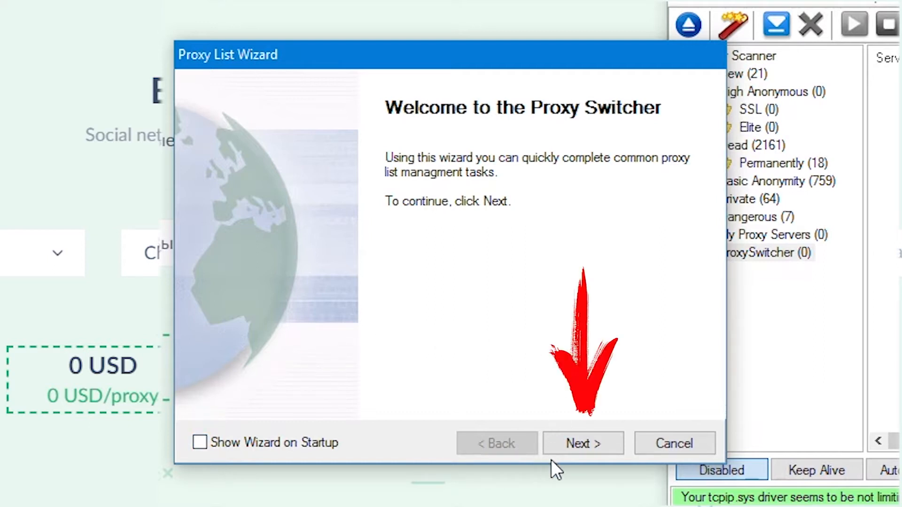
pyautogui.click(581, 443)
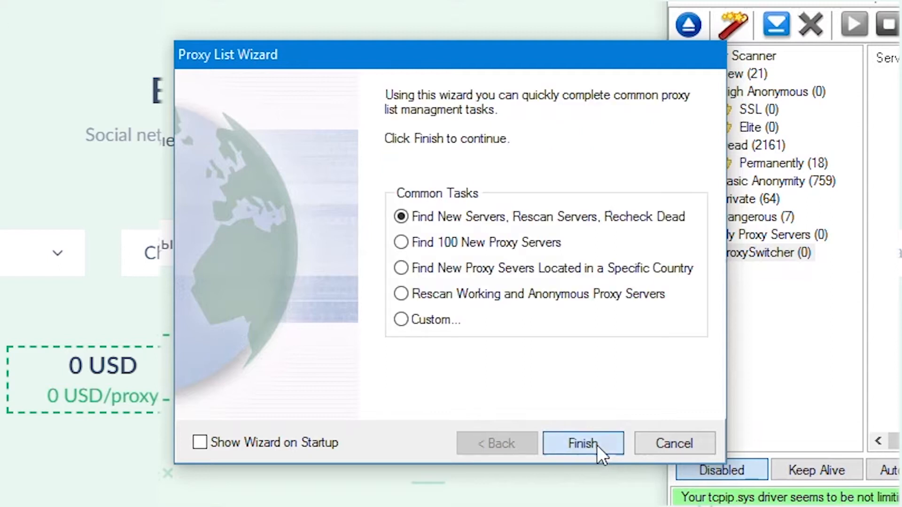
pyautogui.moveTo(295, 290)
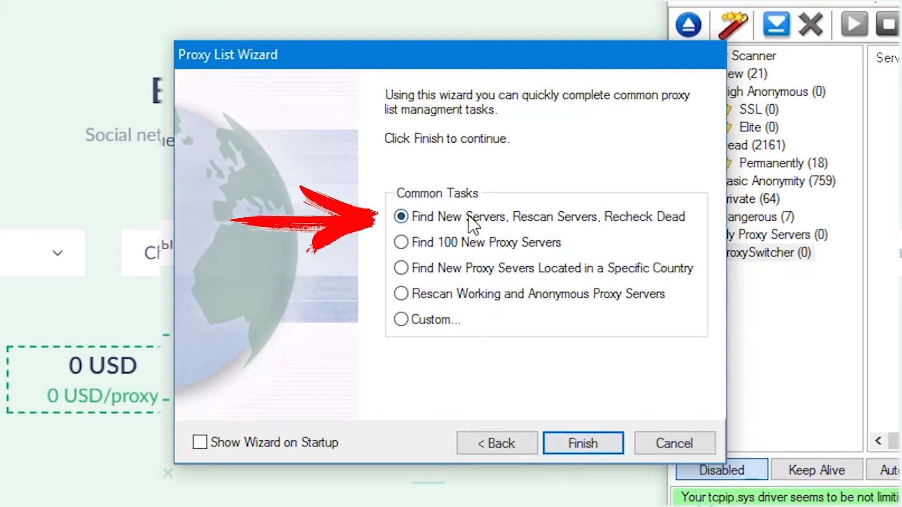
pyautogui.moveTo(583, 226)
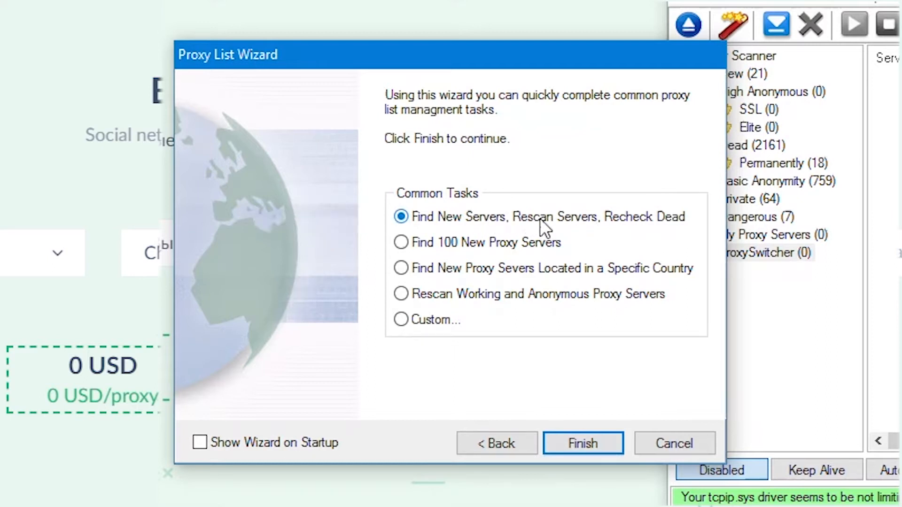
pyautogui.moveTo(446, 225)
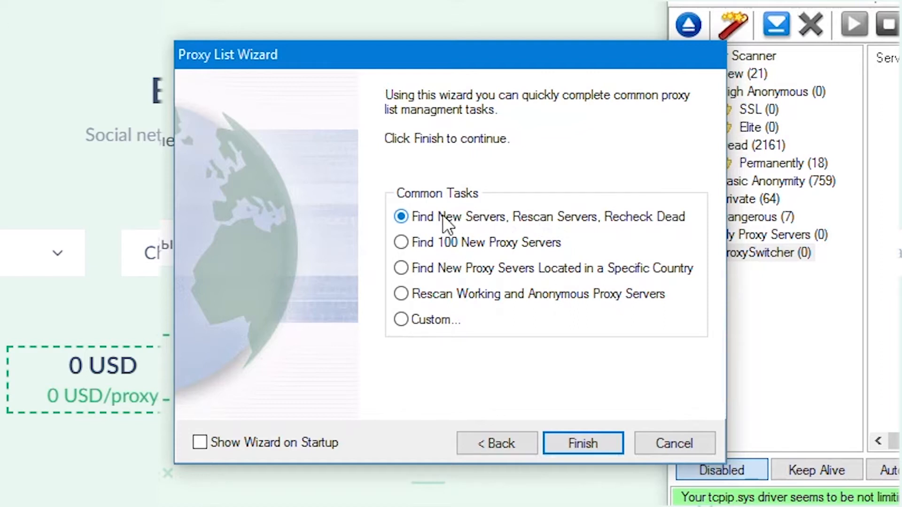
pyautogui.moveTo(543, 271)
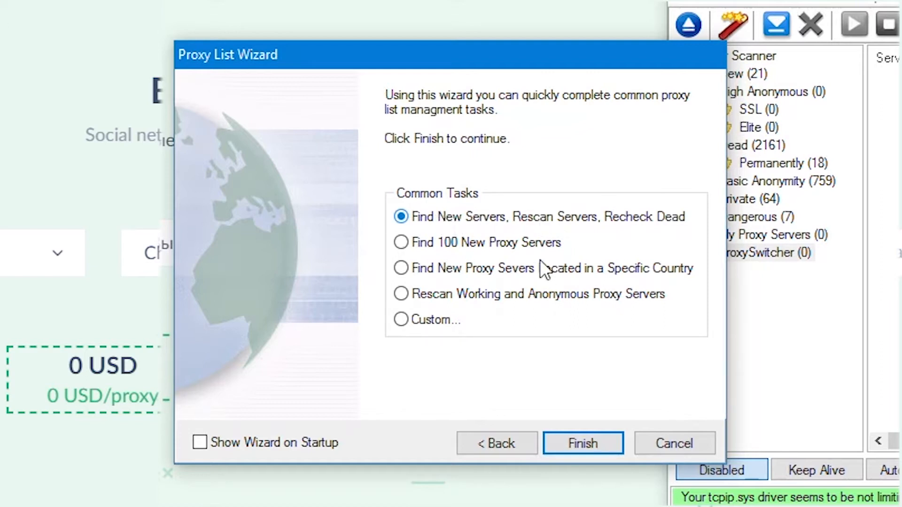
pyautogui.moveTo(609, 423)
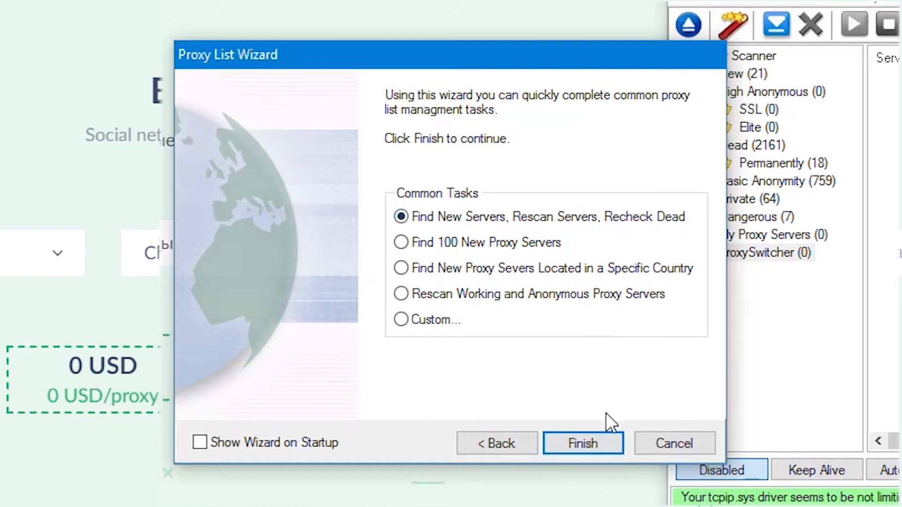
pyautogui.moveTo(583, 443)
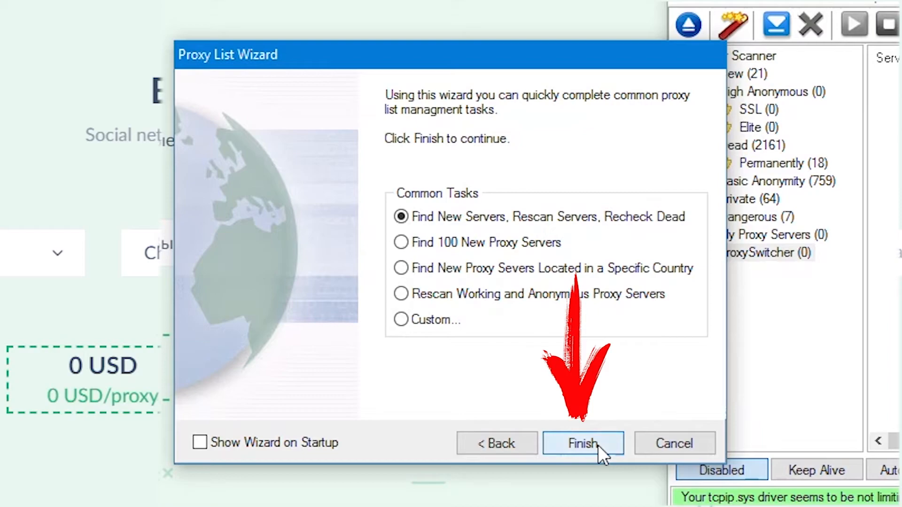
# Step: Finish the wizard and return to the main proxy list with its server folders
pyautogui.click(582, 443)
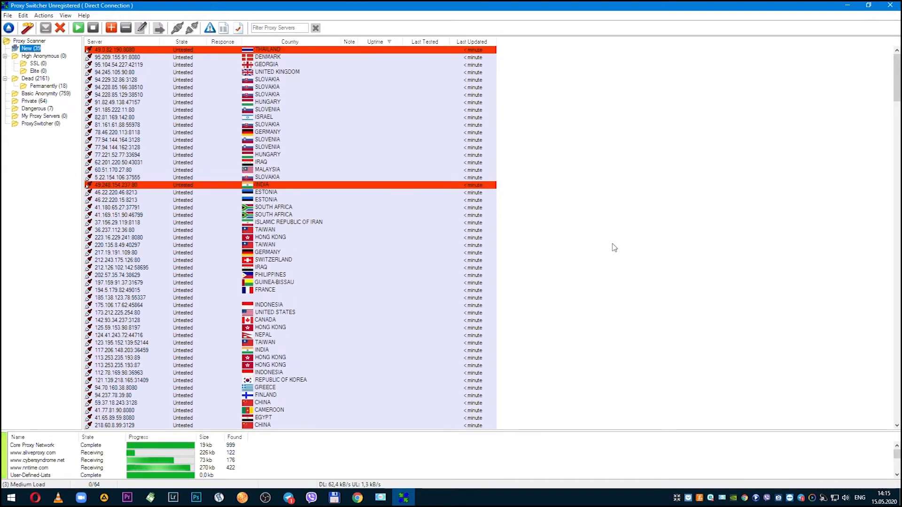
pyautogui.scroll(3)
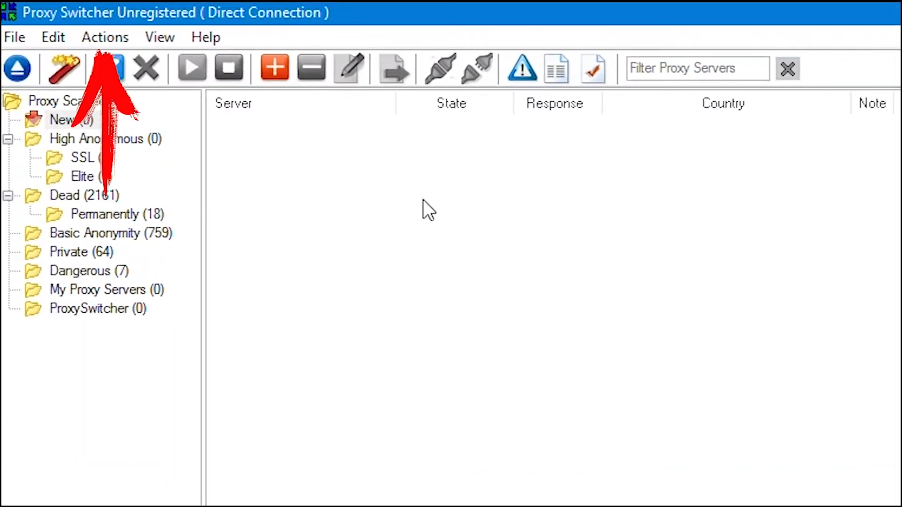
# Step: Download proxy lists via the Actions menu, filling New with 1542 untested servers
pyautogui.click(104, 36)
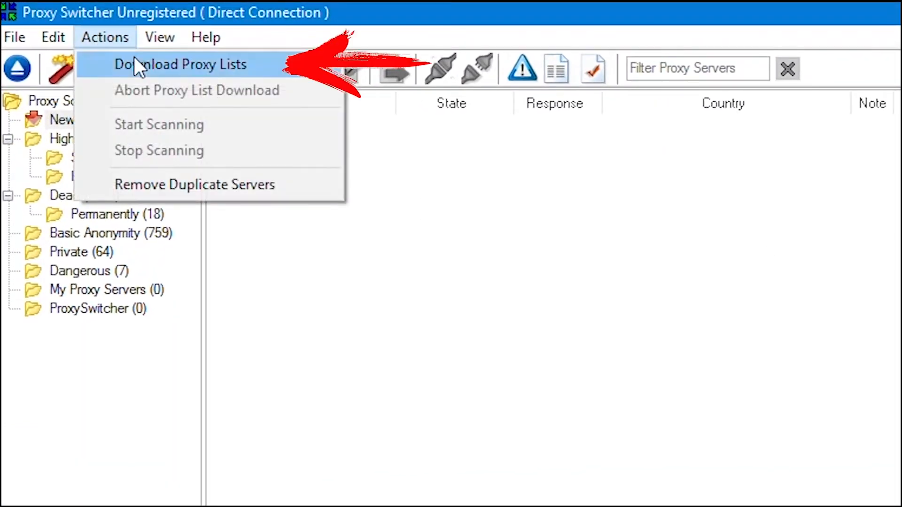
pyautogui.click(180, 64)
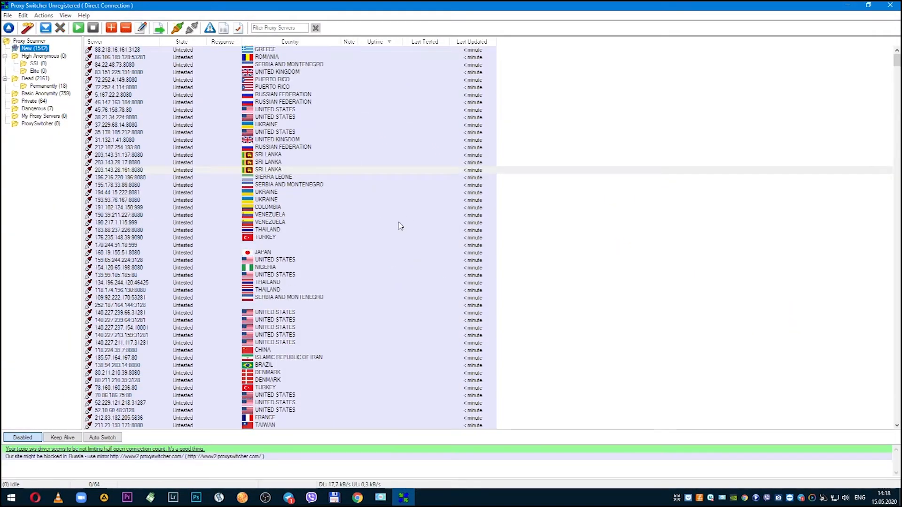
pyautogui.moveTo(429, 252)
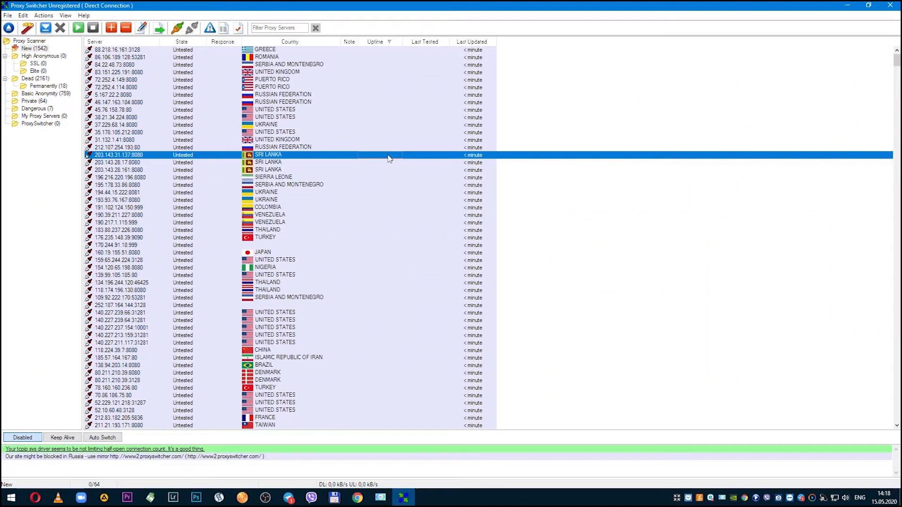
# Step: Select all 1542 servers in New and run Test Selected Servers on them
pyautogui.click(389, 158)
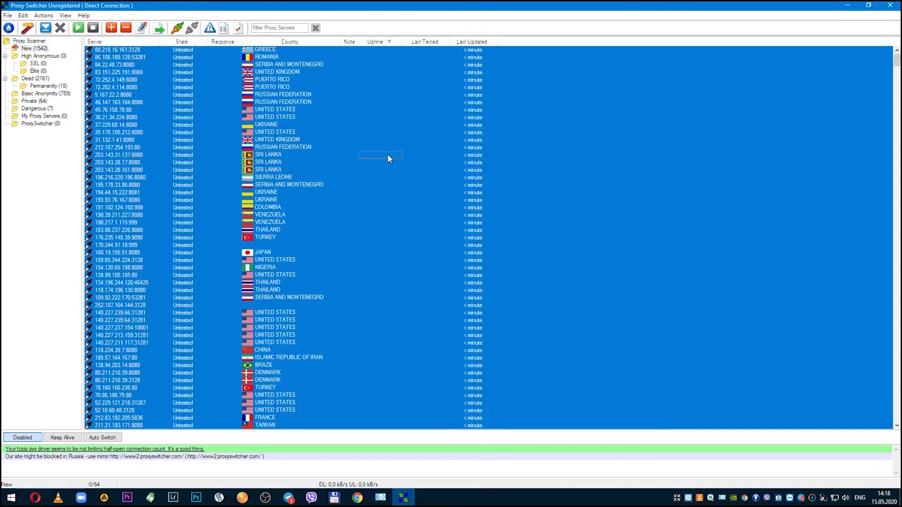
pyautogui.moveTo(192, 140)
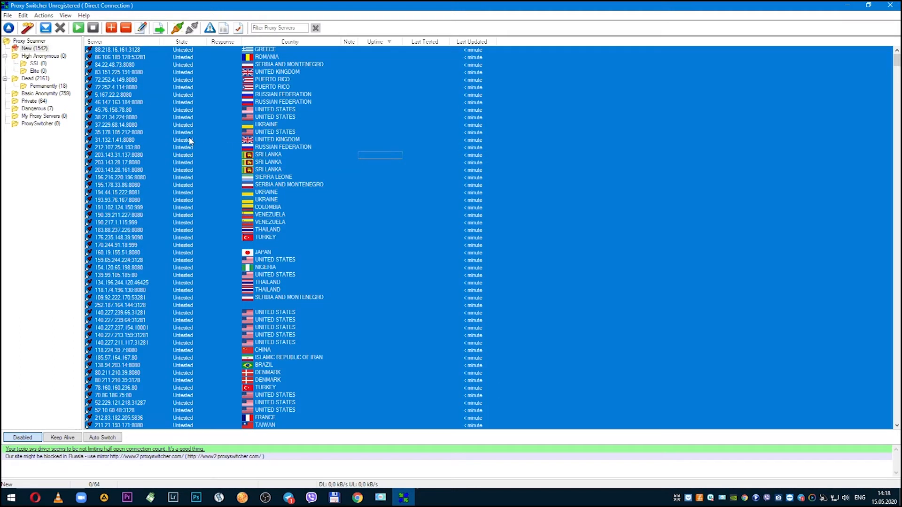
pyautogui.rightClick(190, 140)
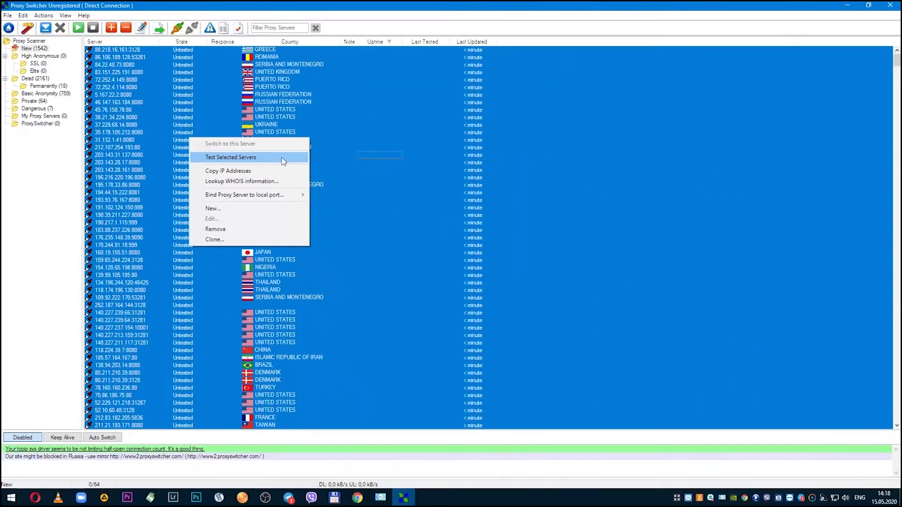
pyautogui.click(230, 157)
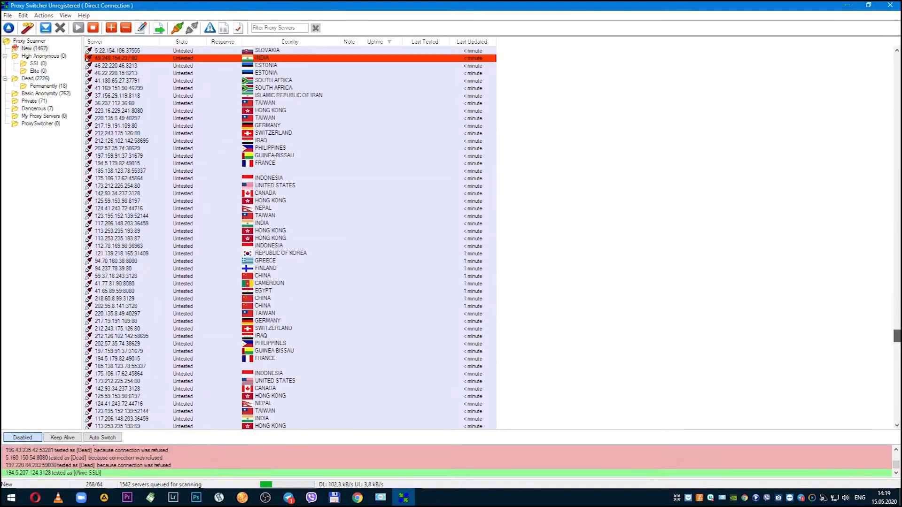
# Step: Show the Basic Anonymity folder, listing its 859 Alive and Alive-SSL servers
pyautogui.scroll(-3)
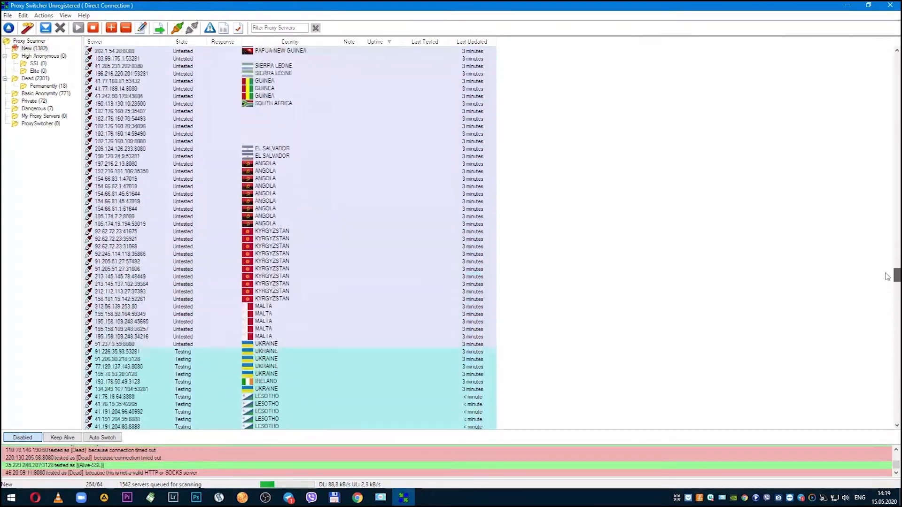
pyautogui.scroll(-3)
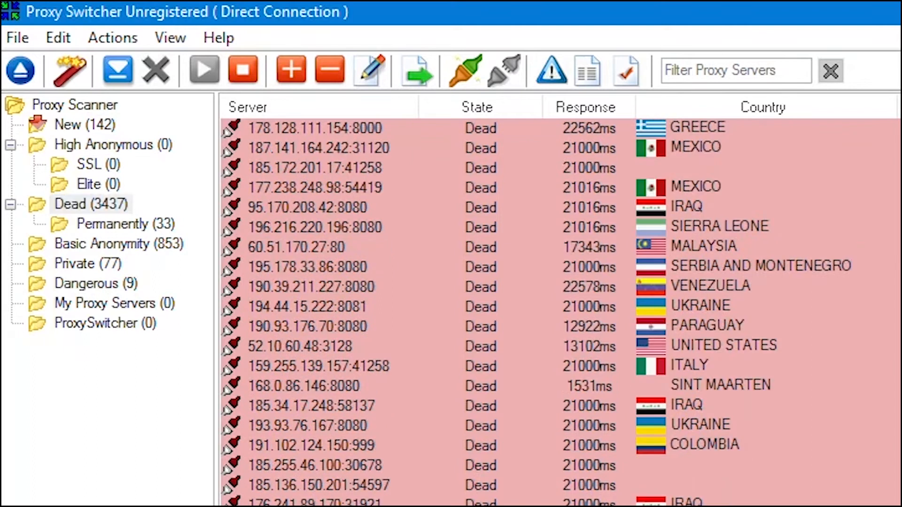
pyautogui.click(102, 244)
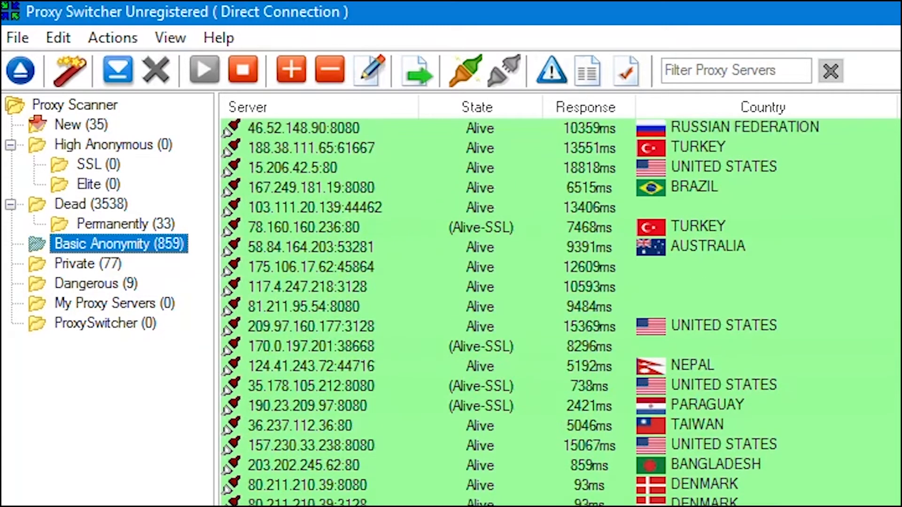
# Step: Route through Russian proxy 81.211.95.54:8080, then switch back to direct connection
pyautogui.click(868, 5)
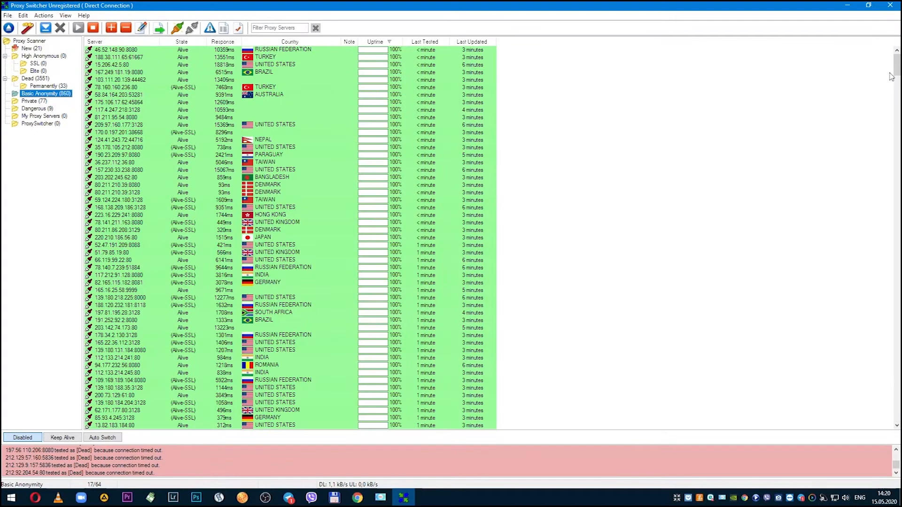
pyautogui.scroll(-3)
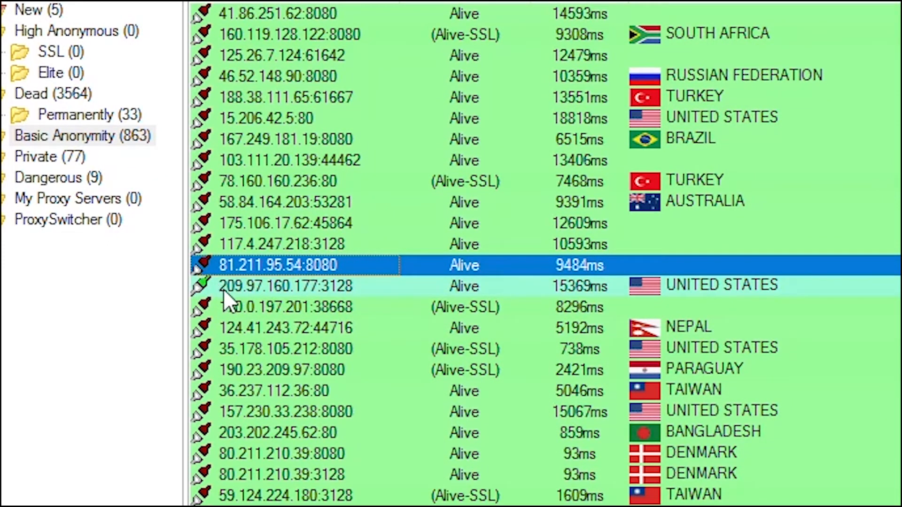
pyautogui.click(288, 286)
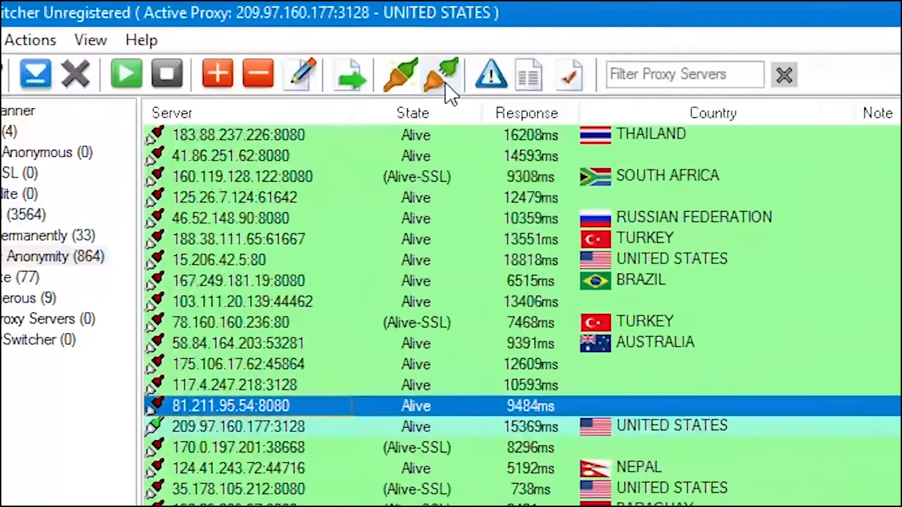
pyautogui.click(443, 74)
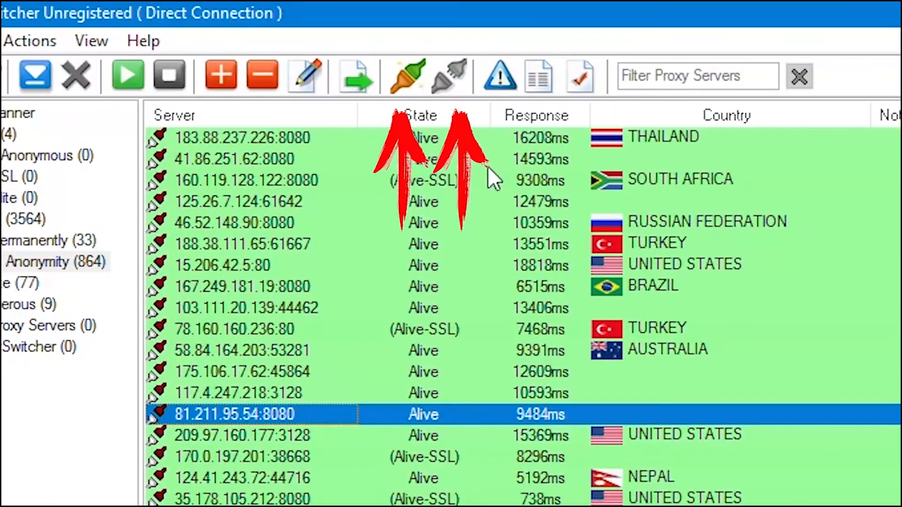
pyautogui.moveTo(409, 75)
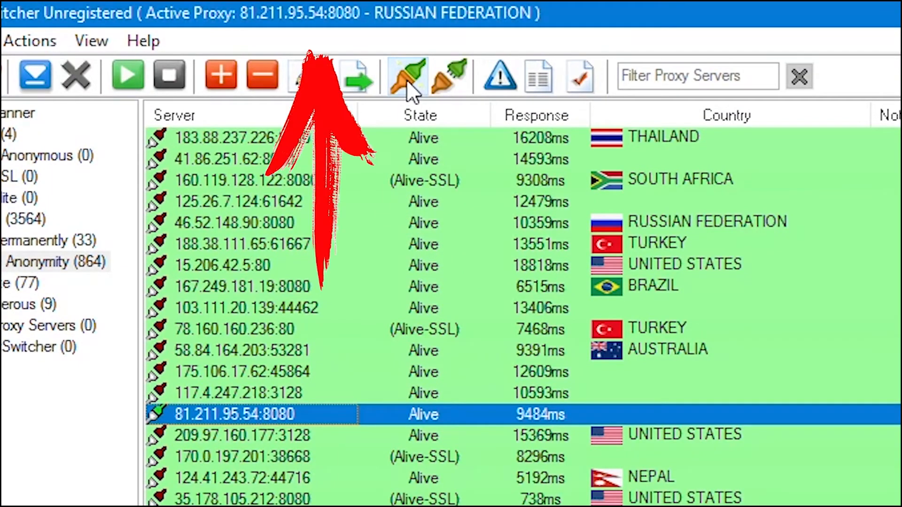
pyautogui.moveTo(406, 75)
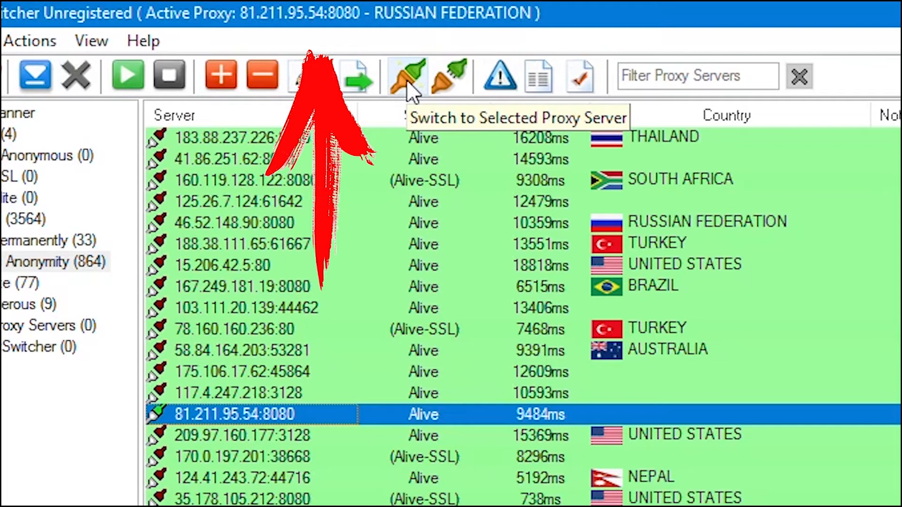
pyautogui.moveTo(454, 92)
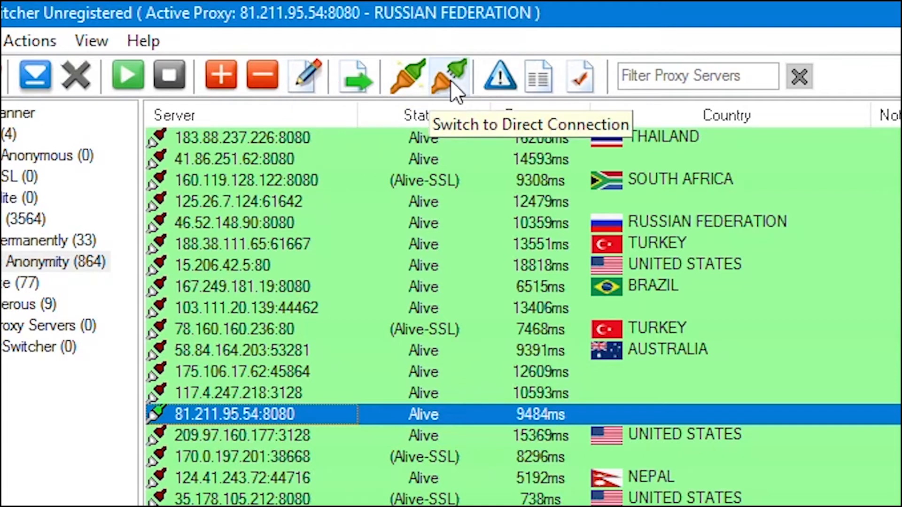
pyautogui.click(449, 75)
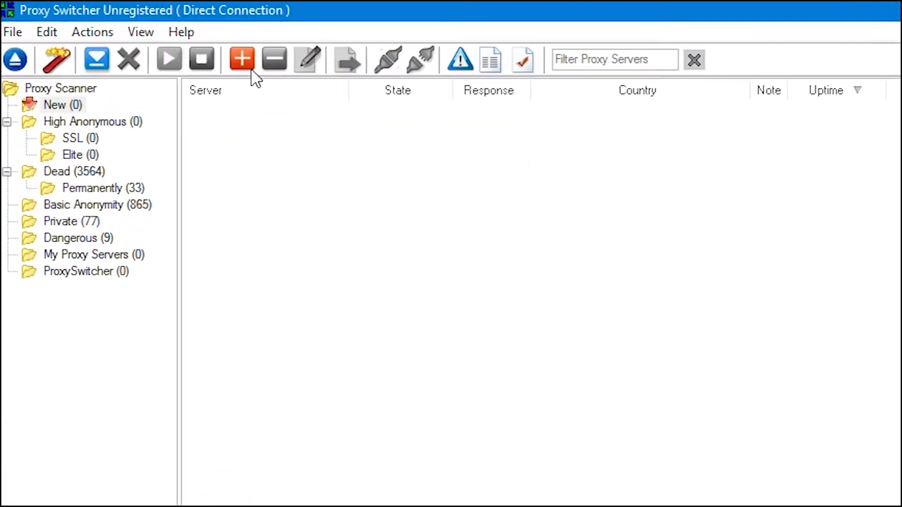
# Step: Manually add proxy server 62.141.98.14 on port 80
pyautogui.click(241, 58)
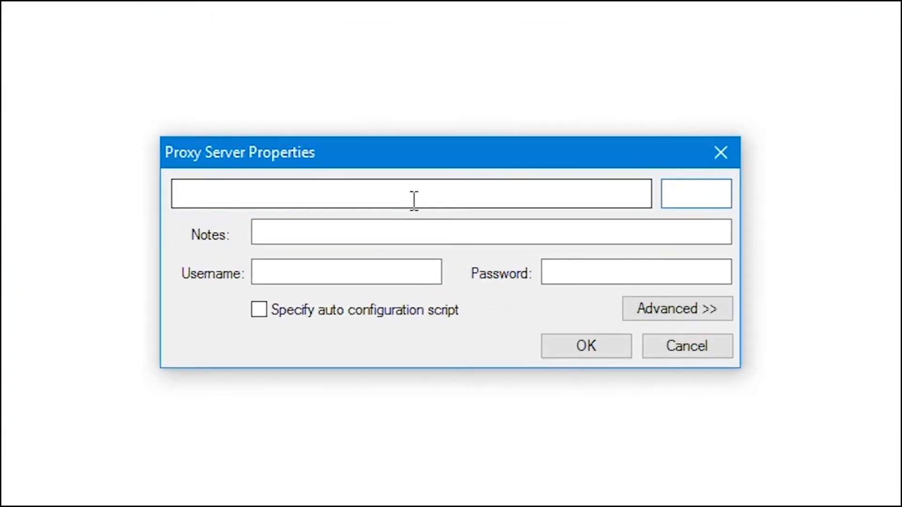
pyautogui.write('62.141.98.14')
pyautogui.write('80')
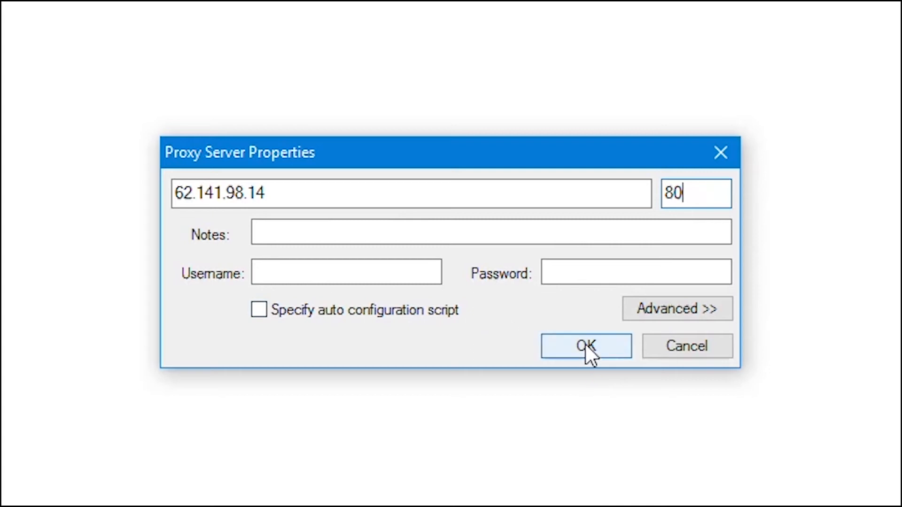
pyautogui.click(584, 346)
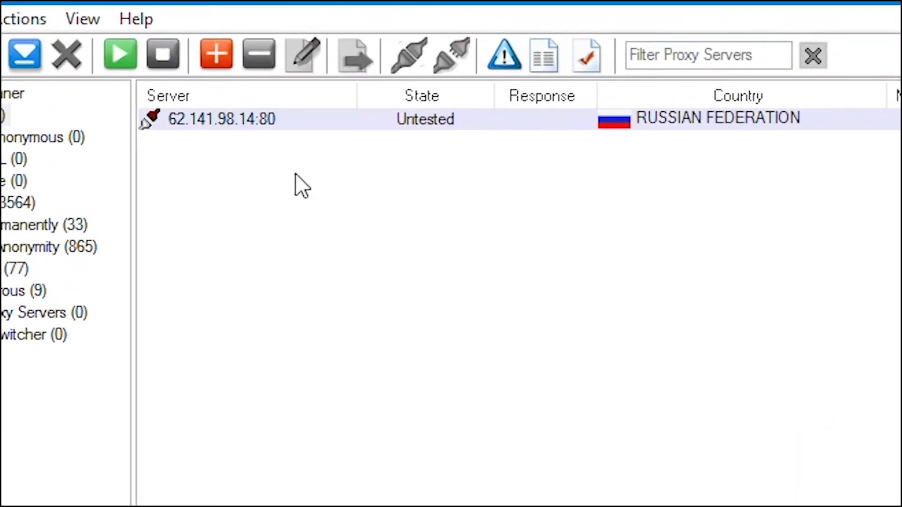
# Step: Run Test this Server on the added 62.141.98.14:80 entry
pyautogui.click(221, 118)
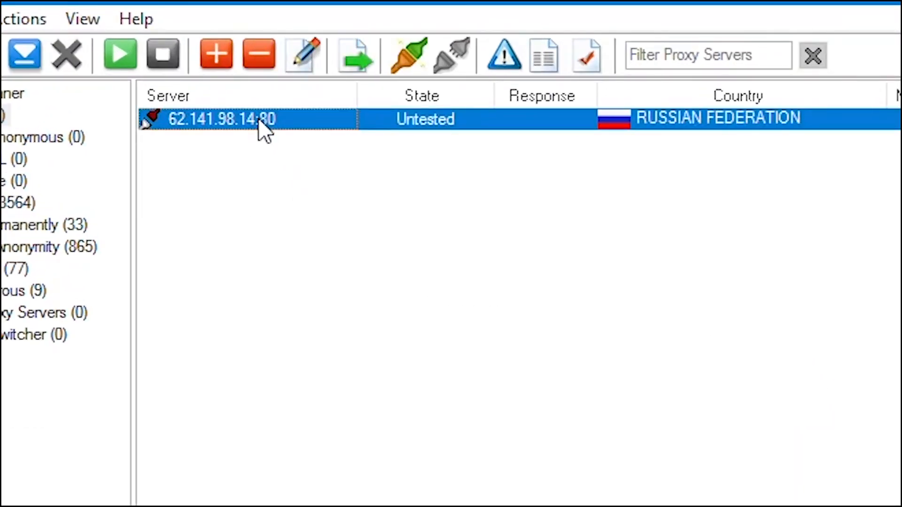
pyautogui.rightClick(222, 119)
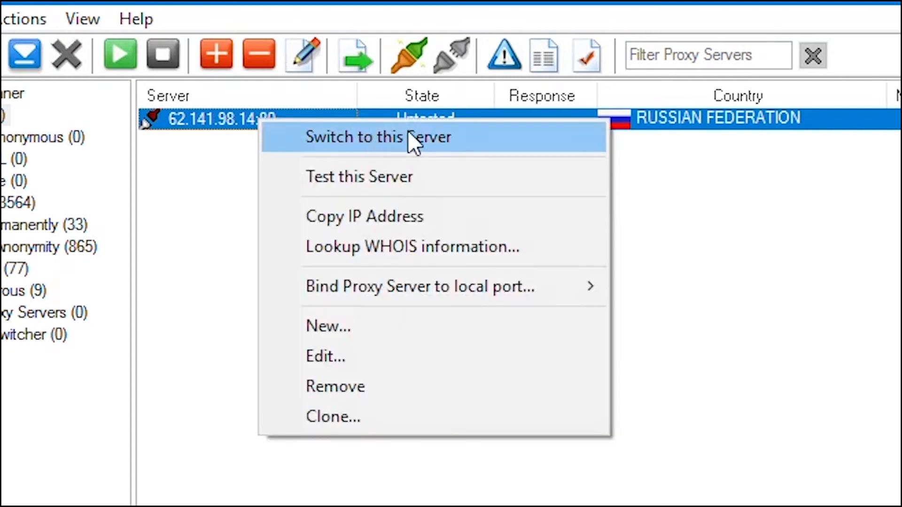
pyautogui.moveTo(558, 176)
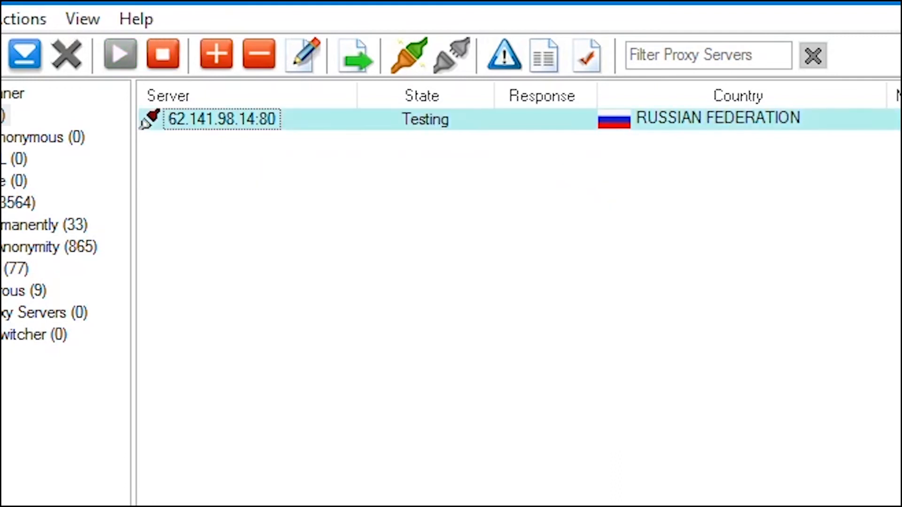
pyautogui.click(258, 54)
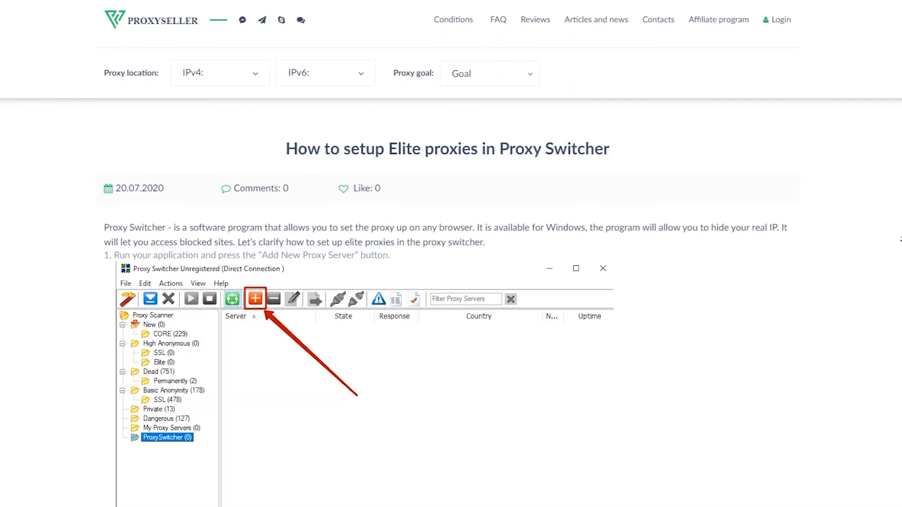
# Step: Read steps 1–6 of the Proxy-Seller Elite proxies guide, from adding to testing a proxy
pyautogui.scroll(-3)
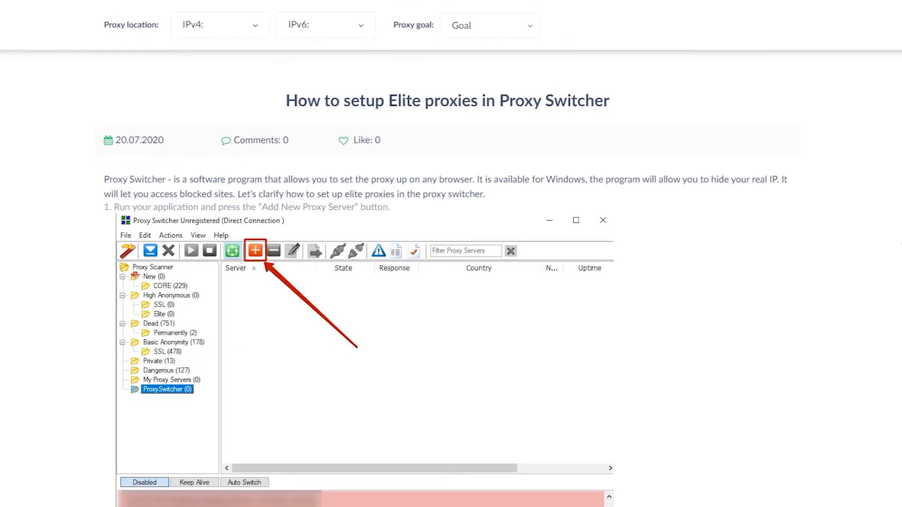
pyautogui.scroll(-3)
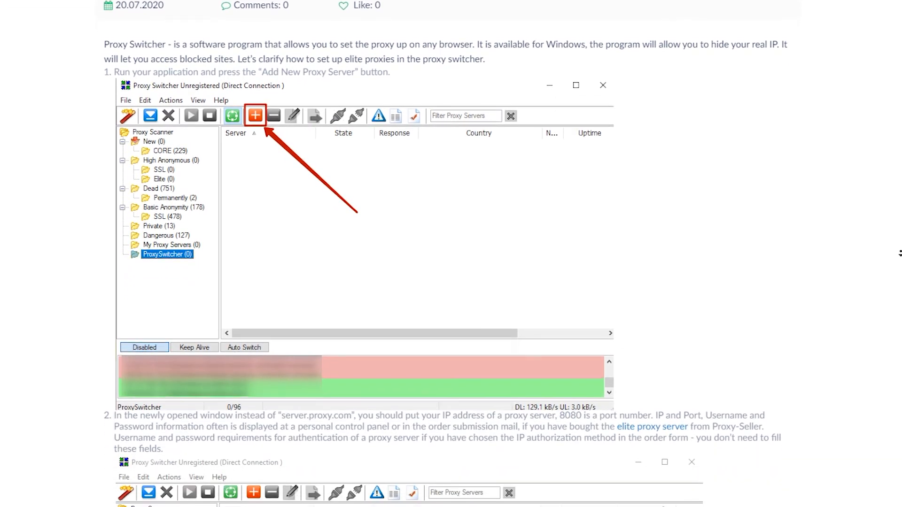
pyautogui.click(255, 115)
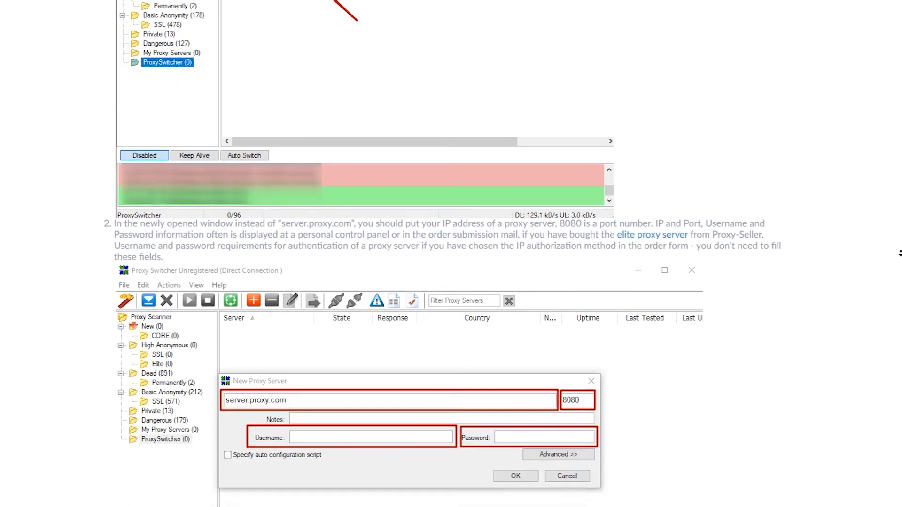
pyautogui.scroll(-3)
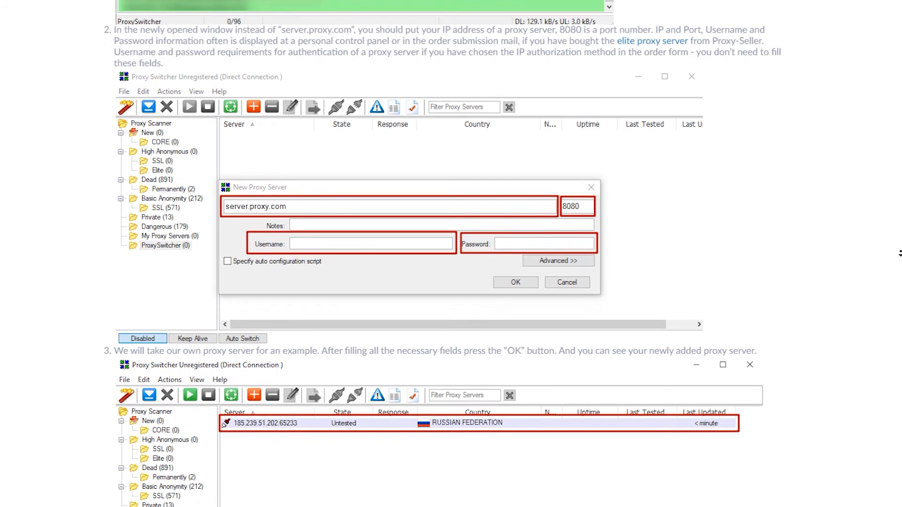
pyautogui.scroll(-3)
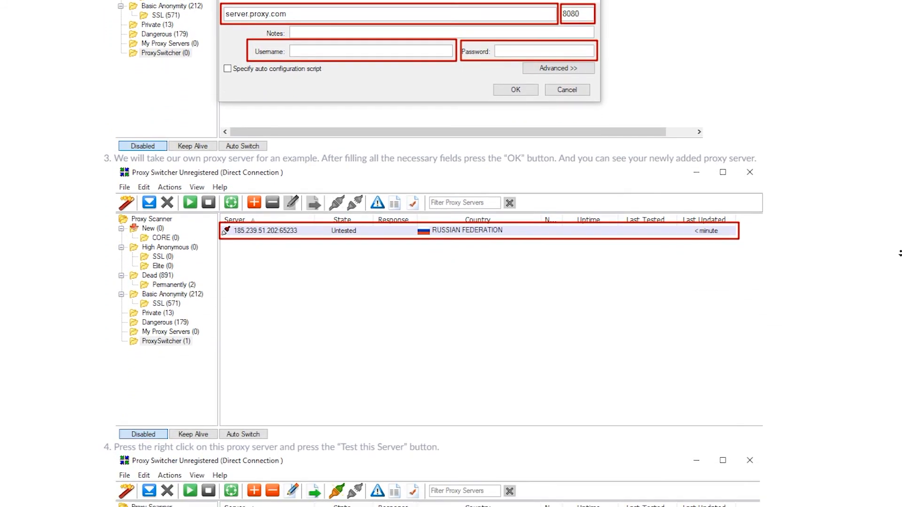
pyautogui.rightClick(264, 326)
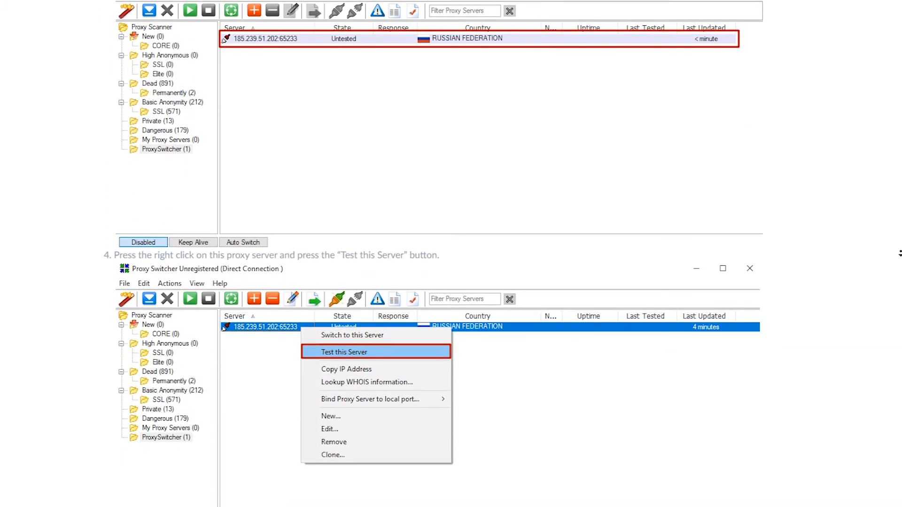
pyautogui.scroll(-3)
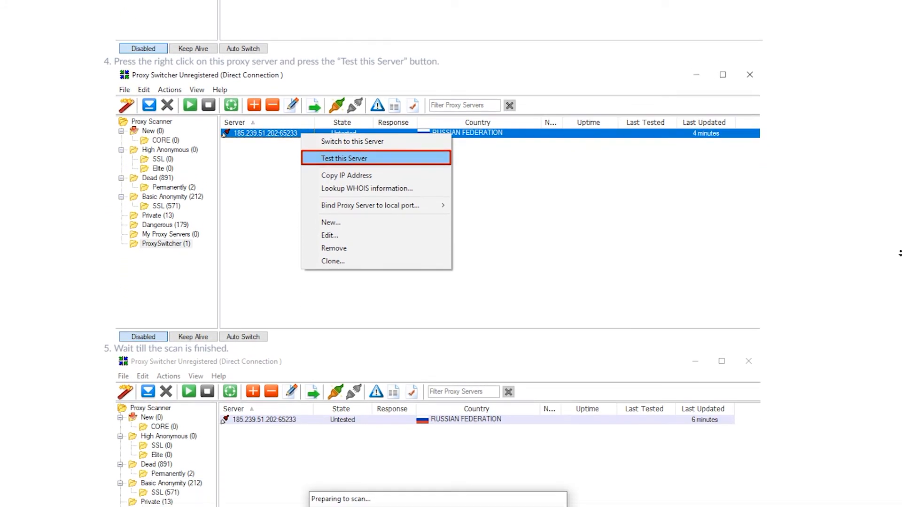
pyautogui.click(344, 158)
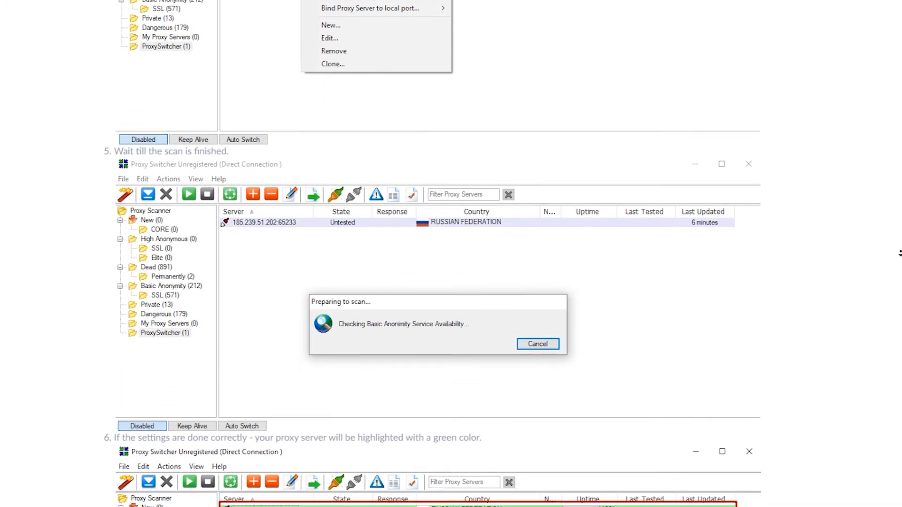